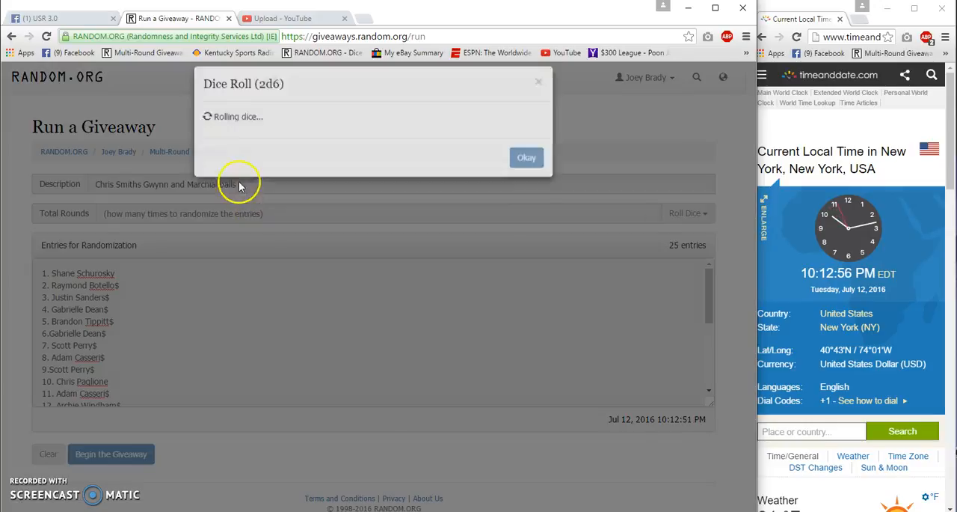
Accept the 2d6 dice roll so Total Rounds becomes 8.
{"action": "left_click", "coordinate": [526, 157]}
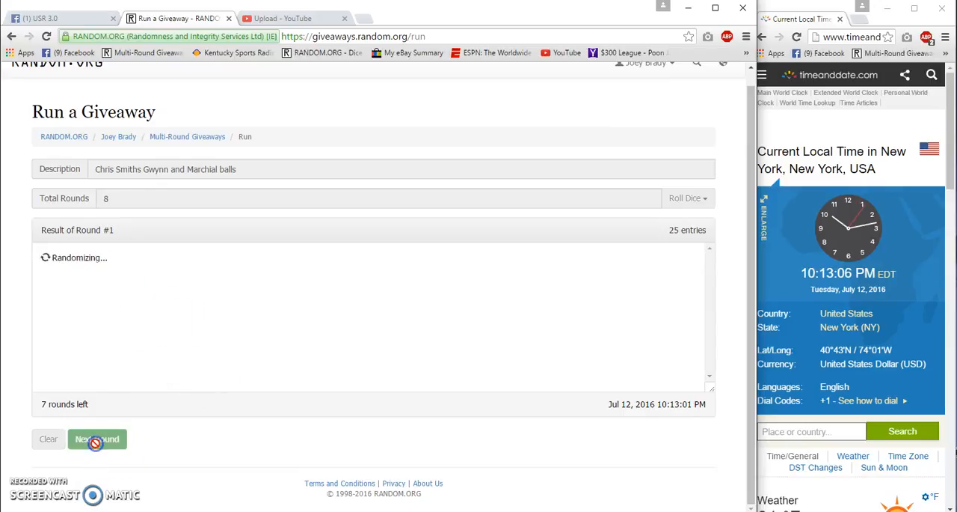
Advance the 25-entry giveaway to round 7 and bring up the Facebook group thread.
{"action": "left_click", "coordinate": [96, 439]}
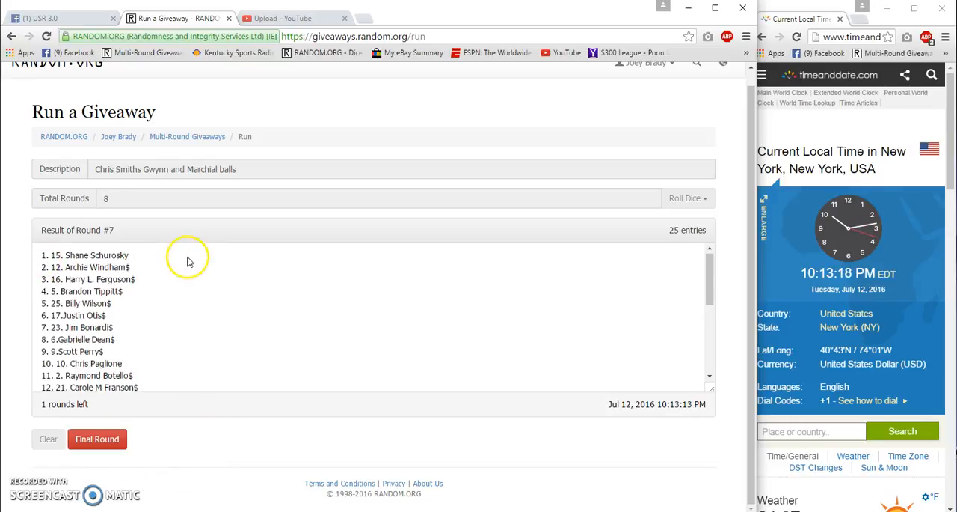
{"action": "left_click", "coordinate": [60, 18]}
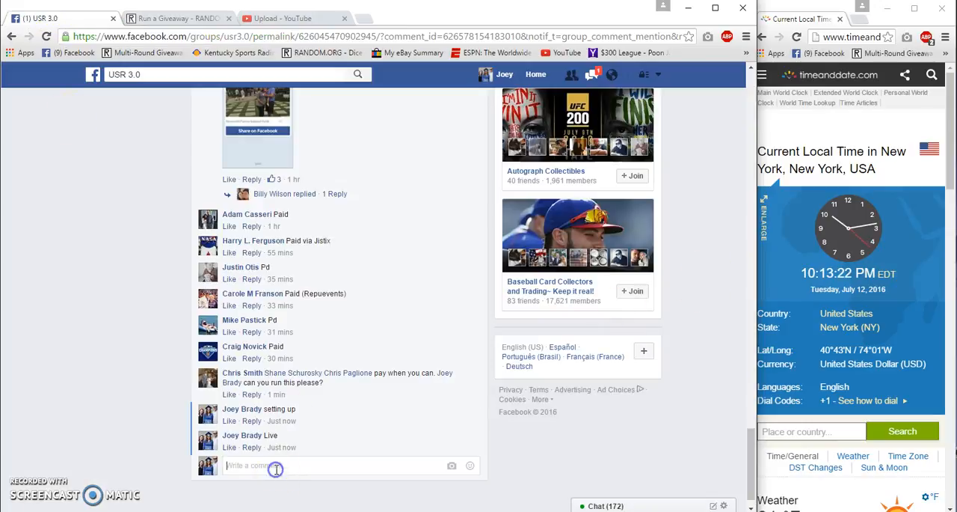